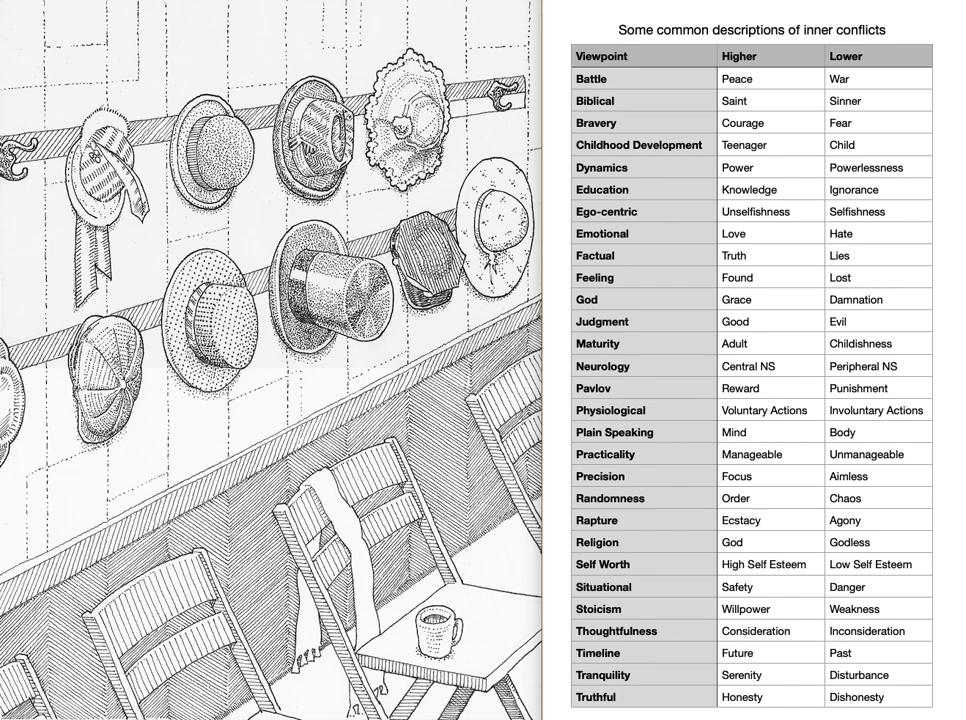
mouse_move(802, 68)
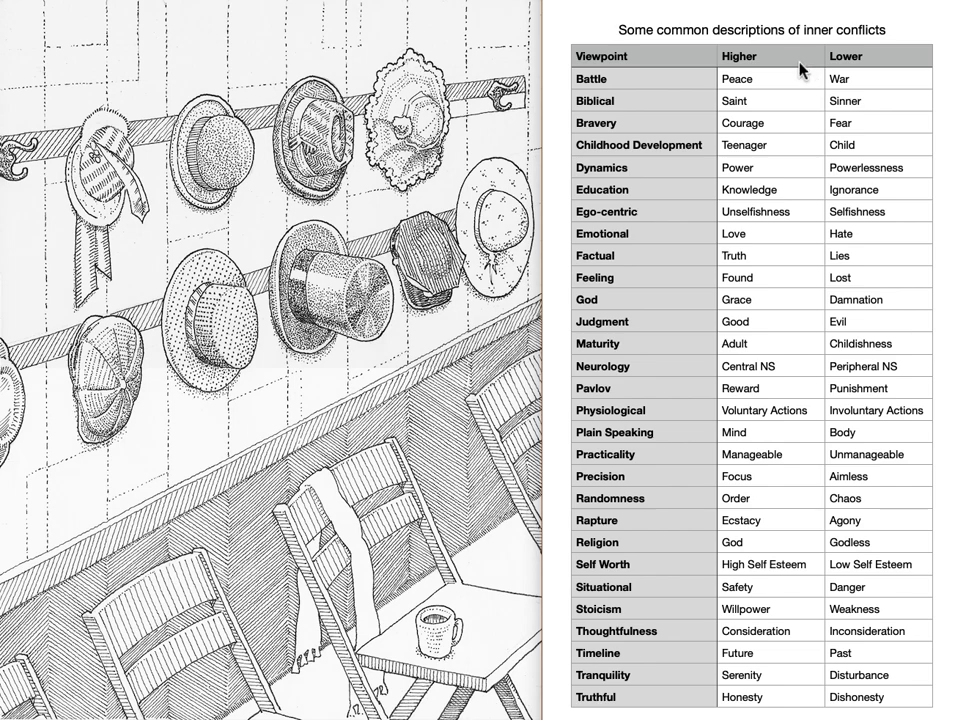
mouse_move(880, 62)
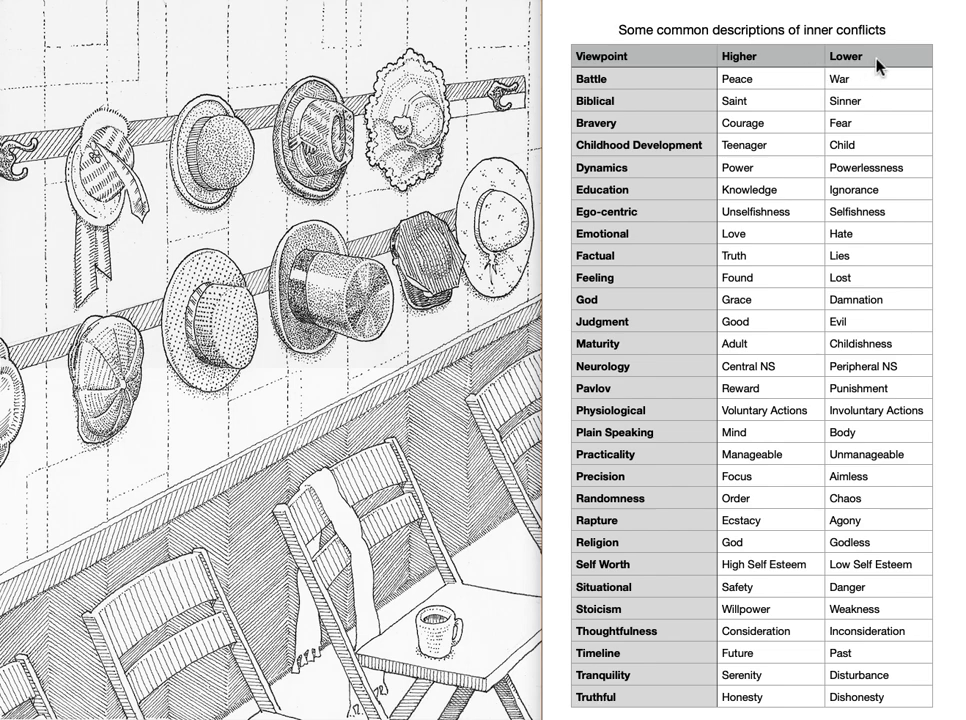
mouse_move(836, 150)
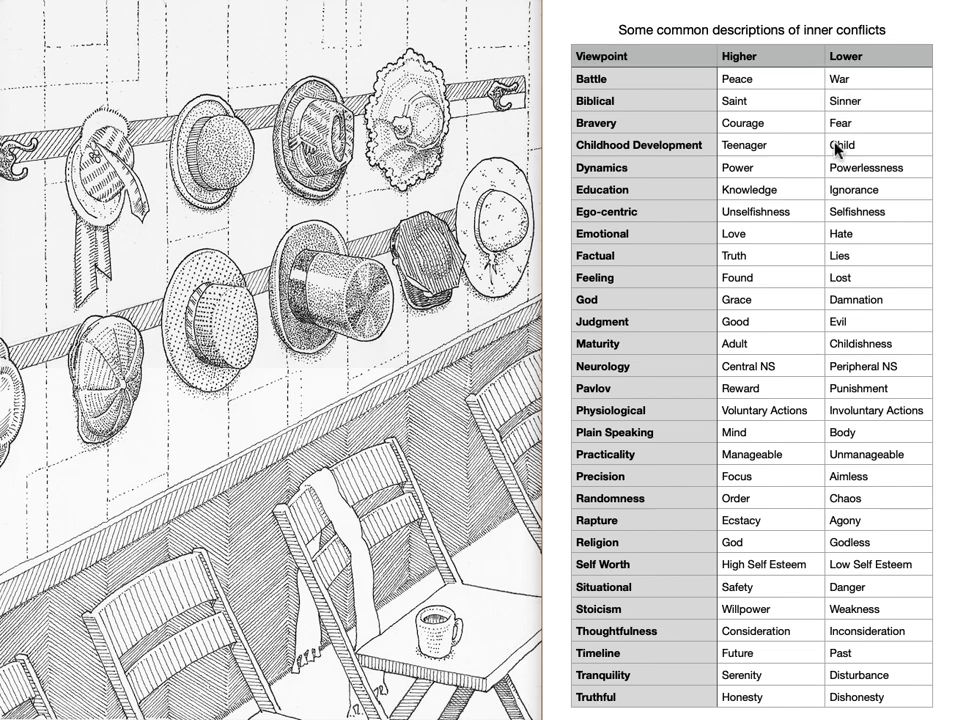
mouse_move(828, 316)
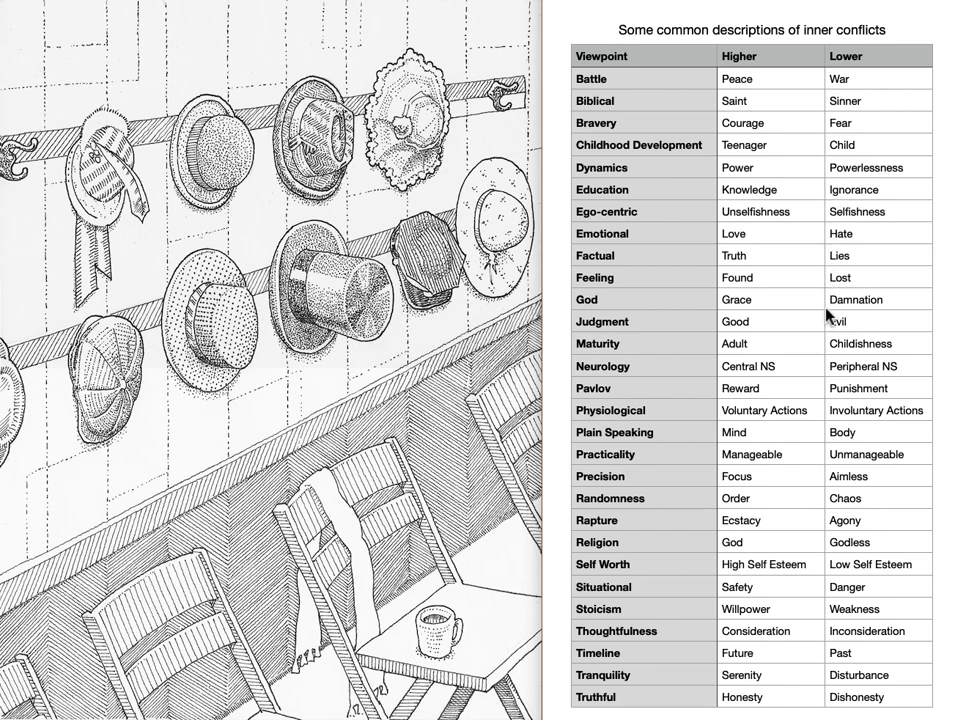
mouse_move(822, 388)
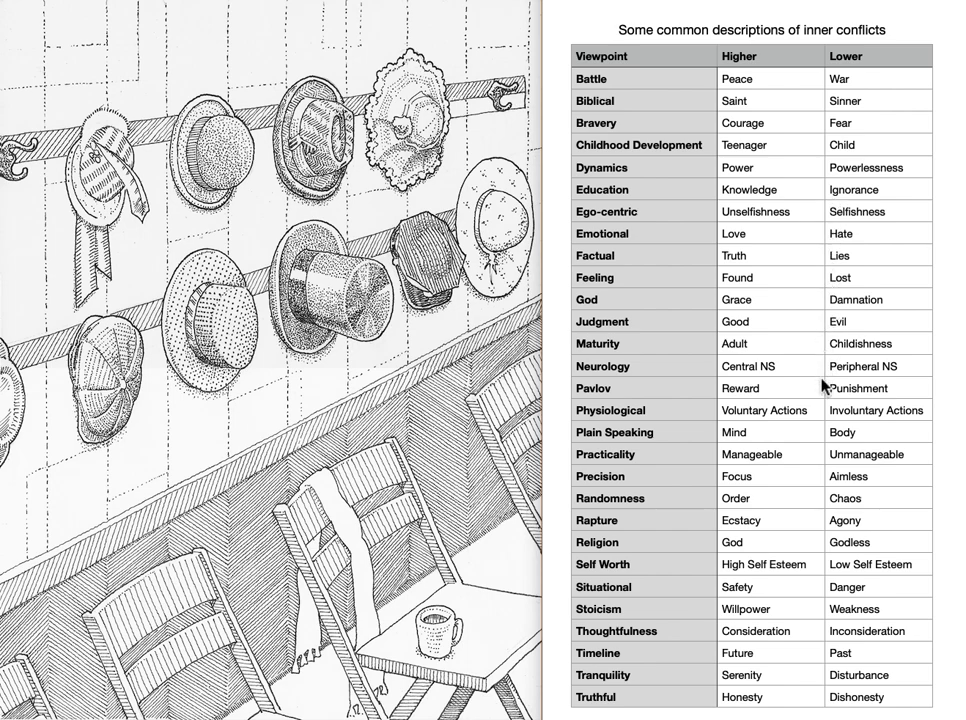
mouse_move(824, 544)
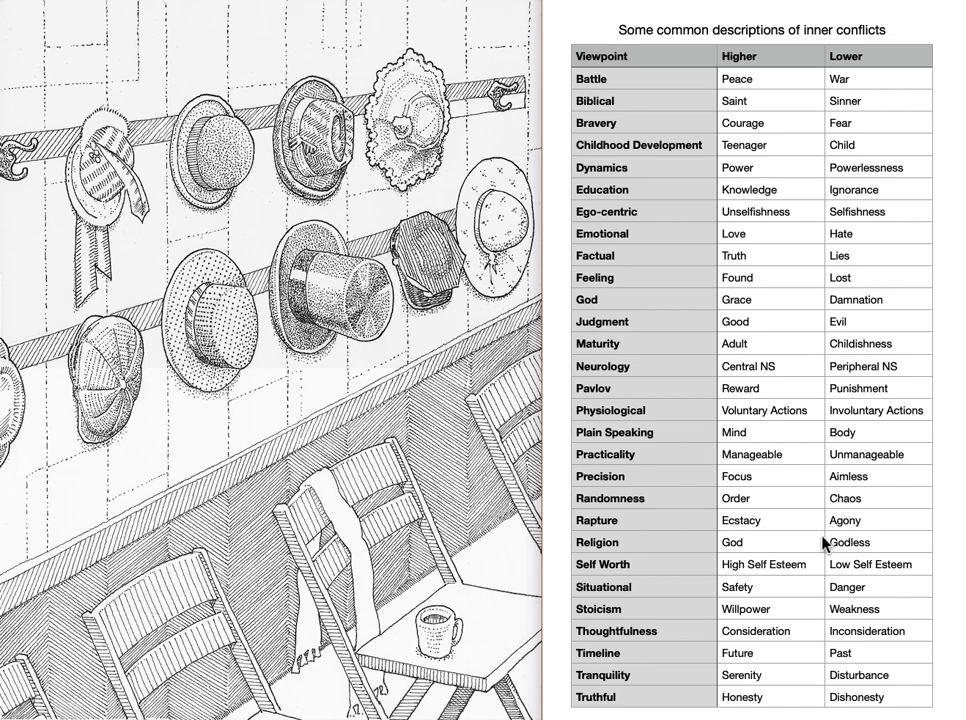